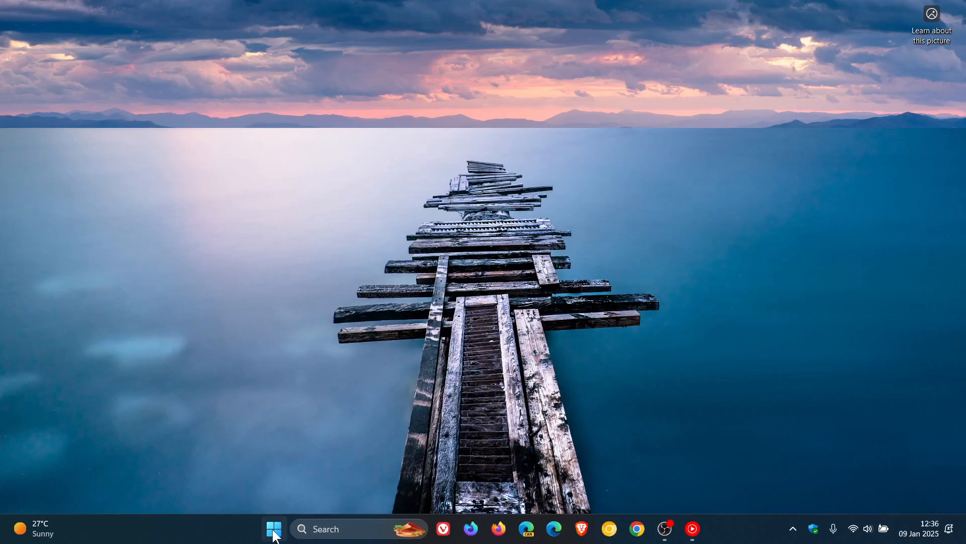
# Step: Launch File Explorer showing This PC from the pinned apps list
pyautogui.click(705, 528)
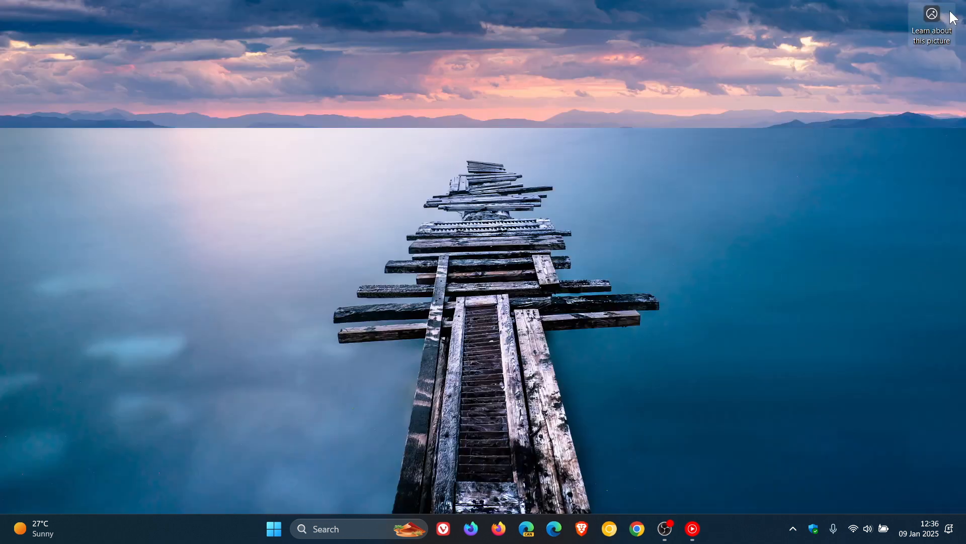
pyautogui.moveTo(566, 320)
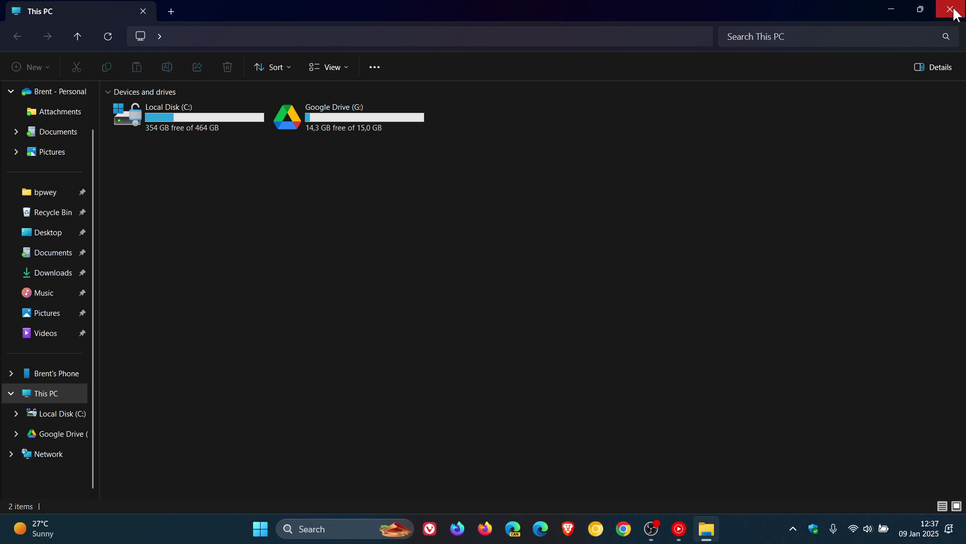
pyautogui.moveTo(767, 440)
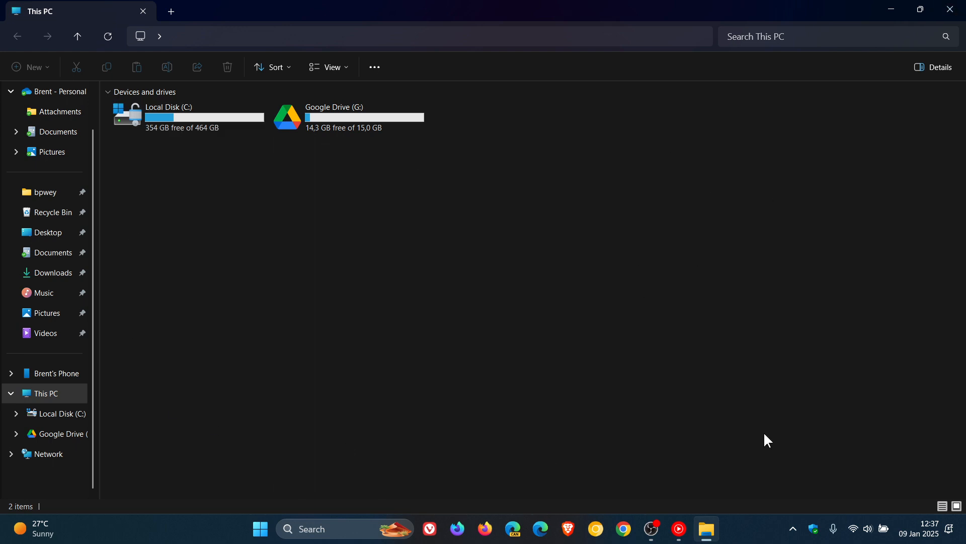
pyautogui.moveTo(88, 11)
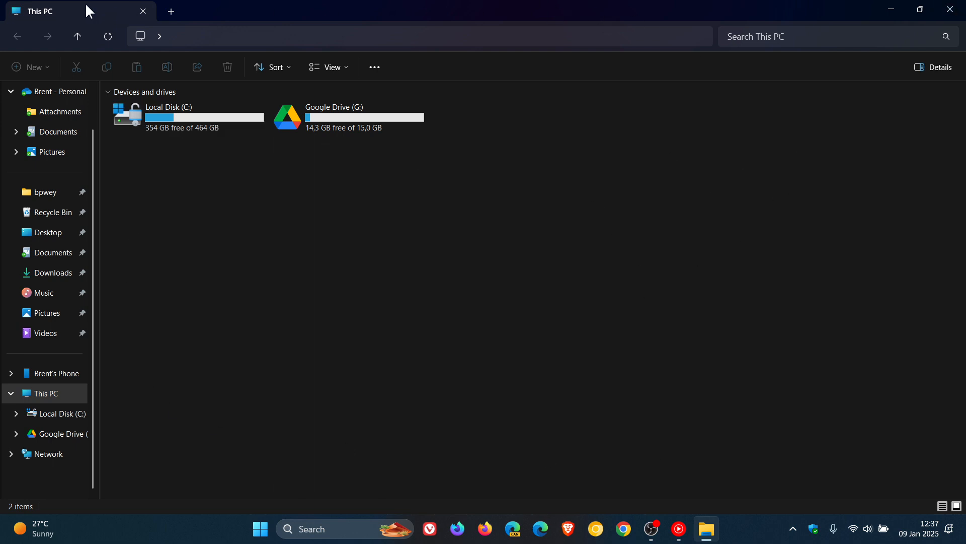
pyautogui.moveTo(884, 275)
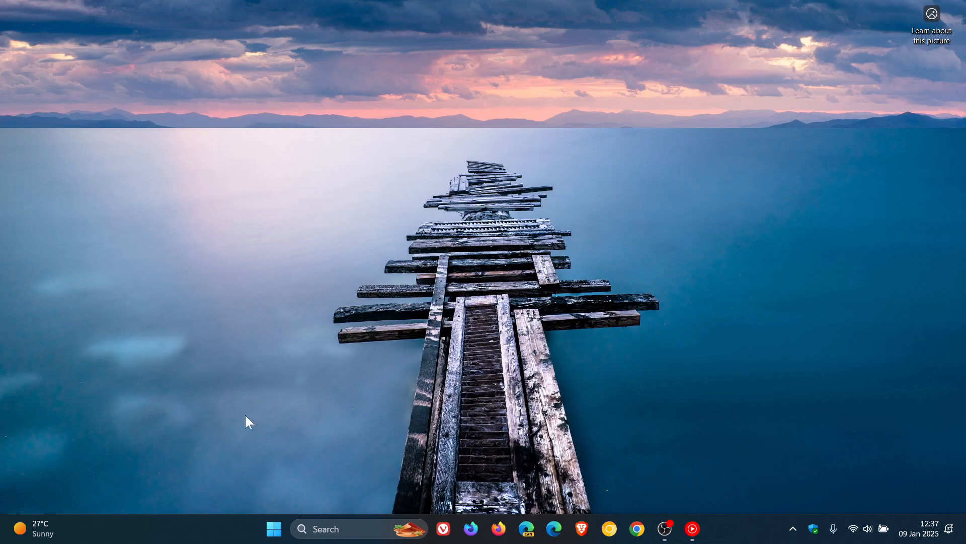
pyautogui.moveTo(586, 496)
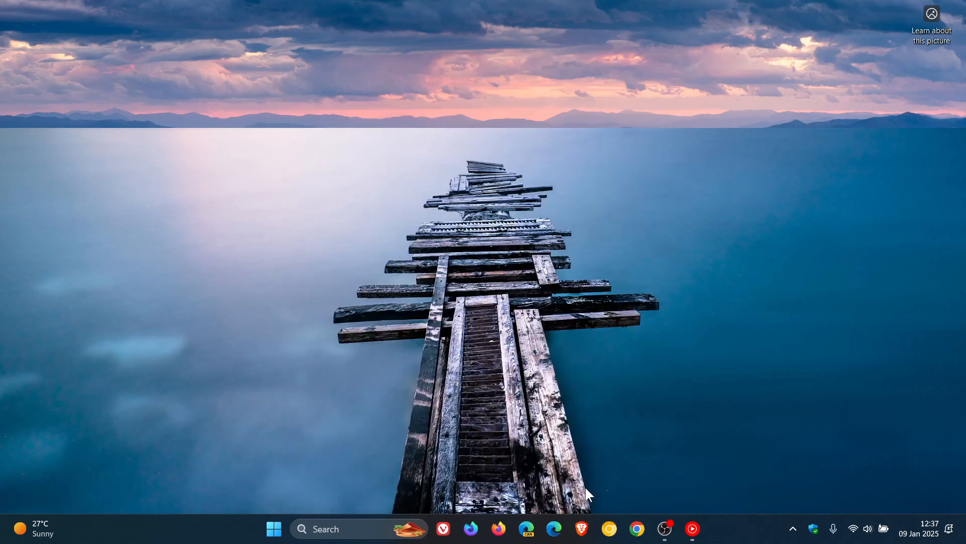
pyautogui.click(706, 528)
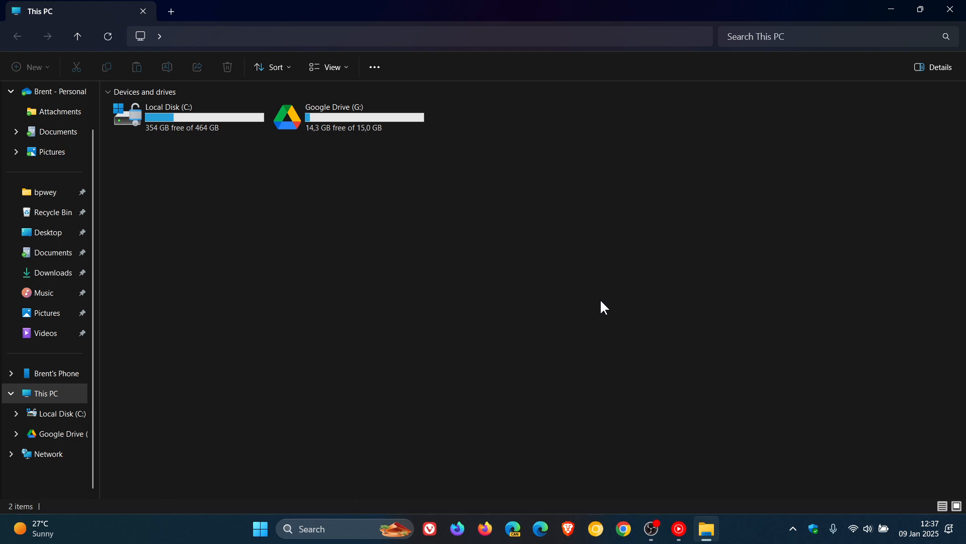
pyautogui.moveTo(378, 162)
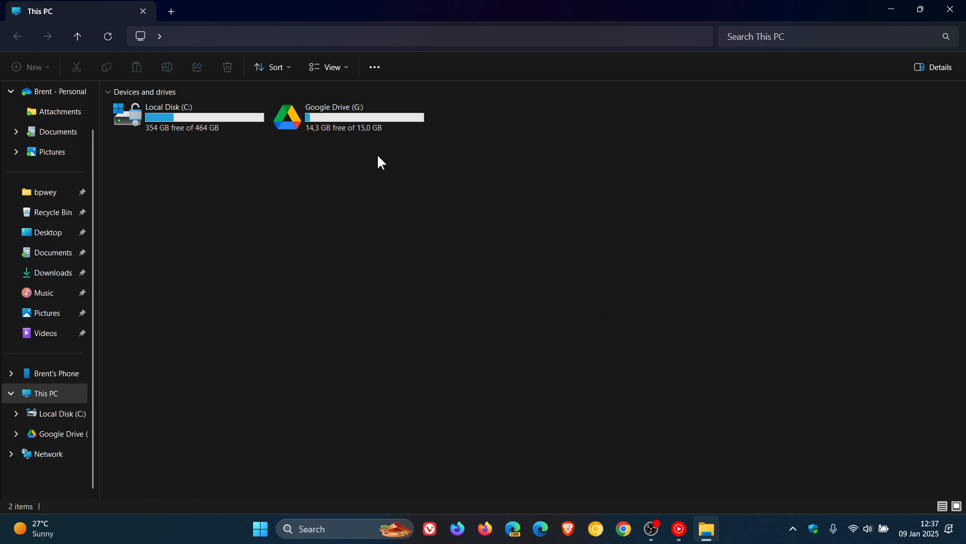
pyautogui.moveTo(644, 370)
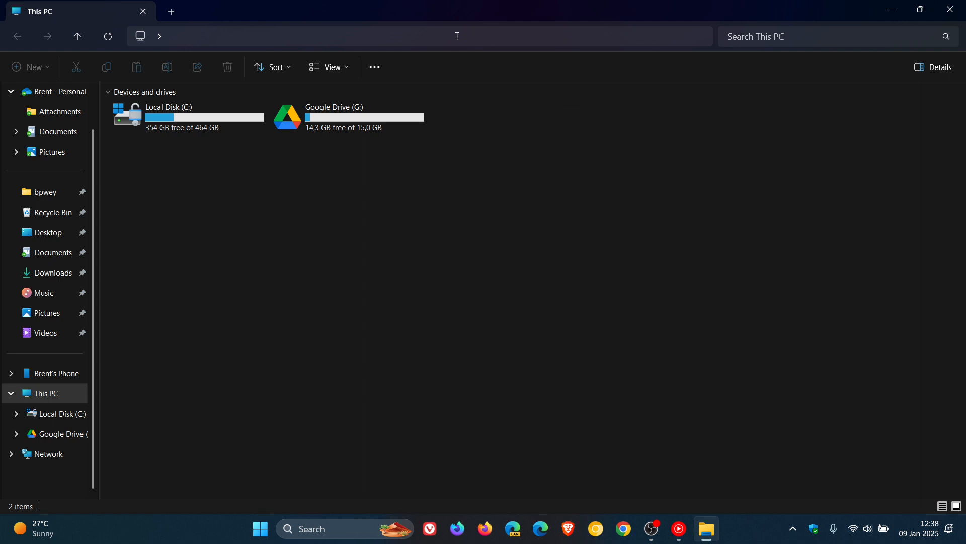
pyautogui.moveTo(463, 15)
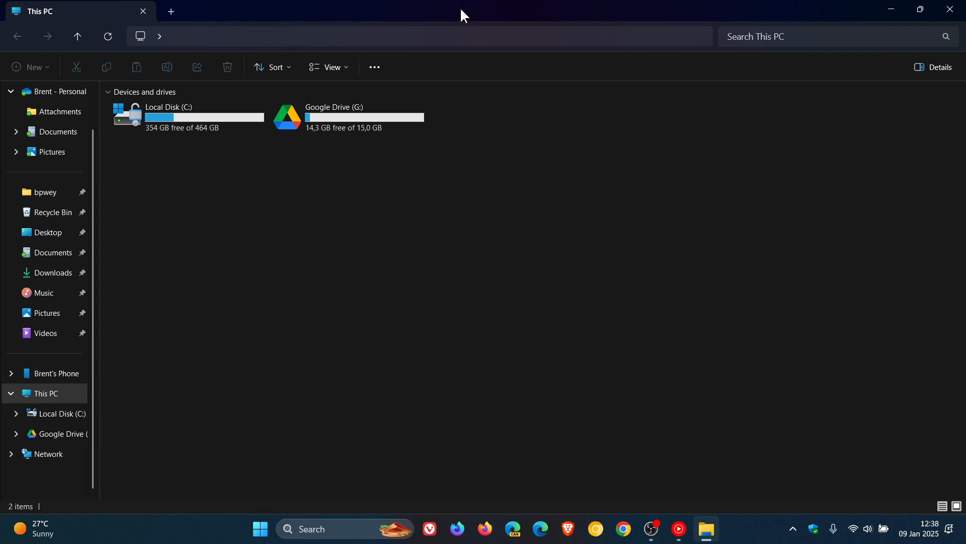
pyautogui.moveTo(728, 356)
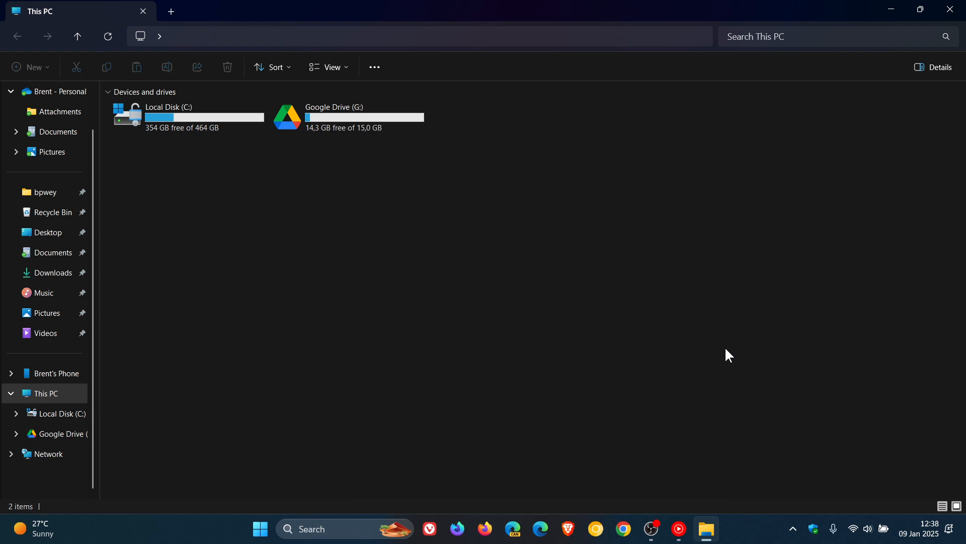
pyautogui.moveTo(915, 78)
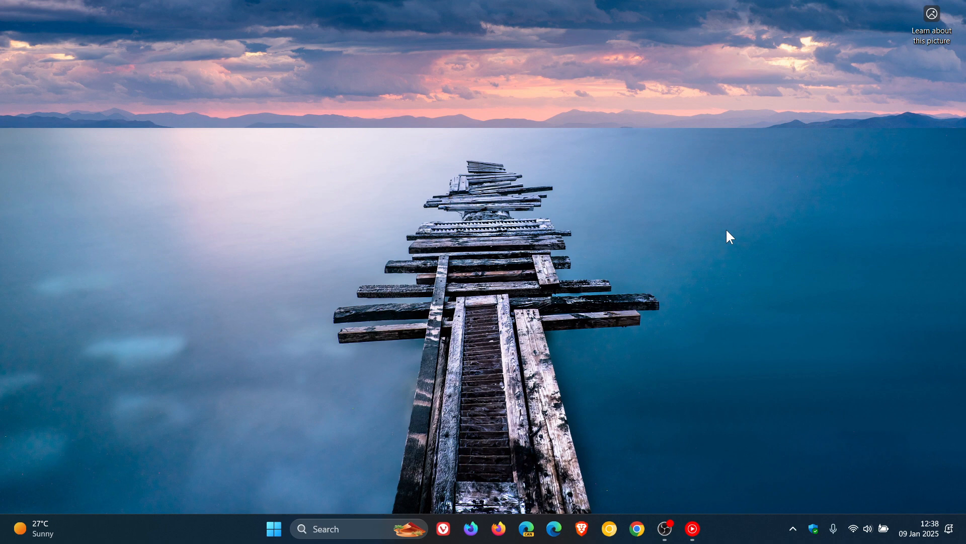
pyautogui.moveTo(265, 422)
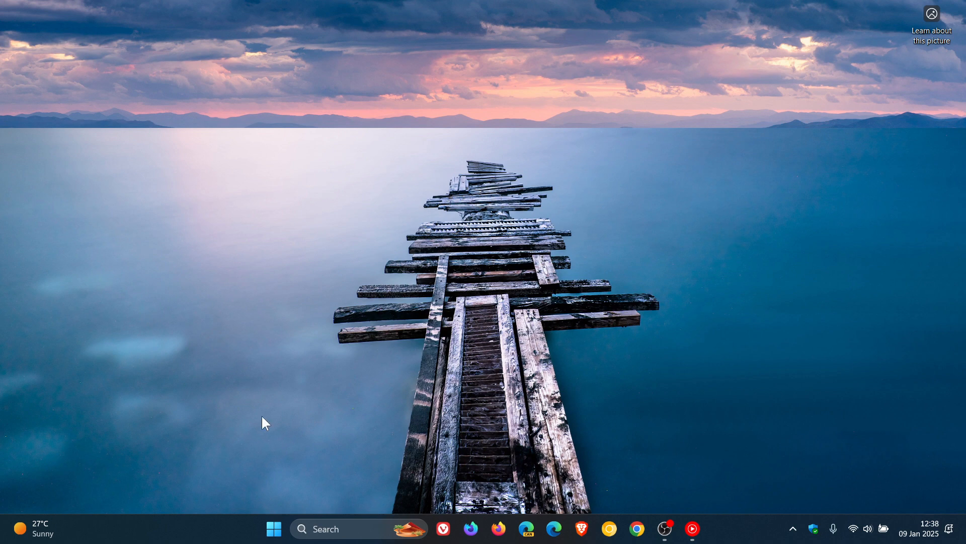
pyautogui.click(273, 528)
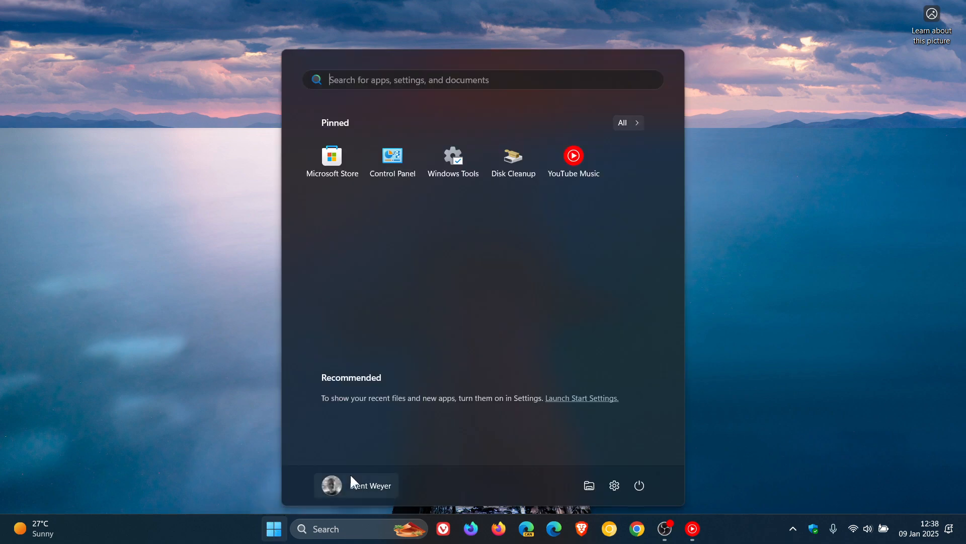
pyautogui.click(588, 485)
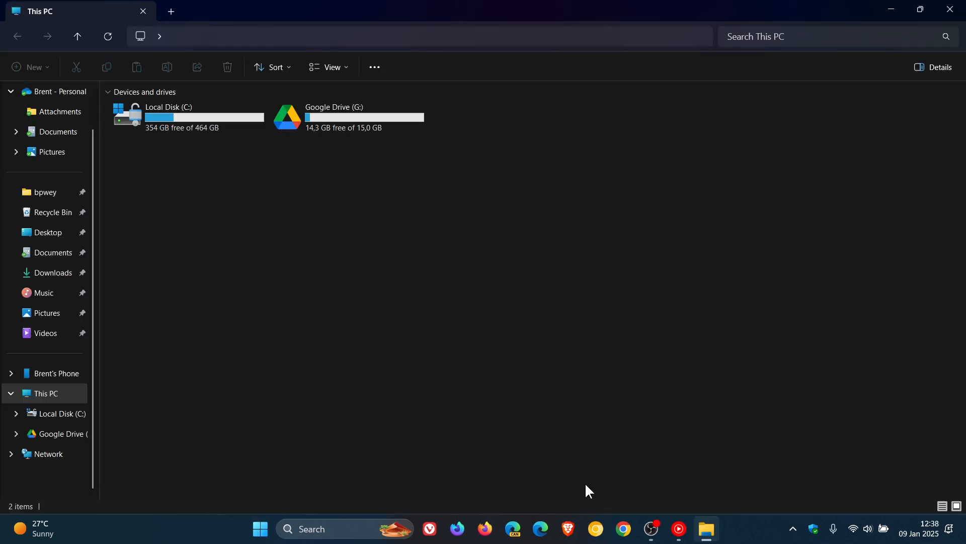
pyautogui.moveTo(553, 304)
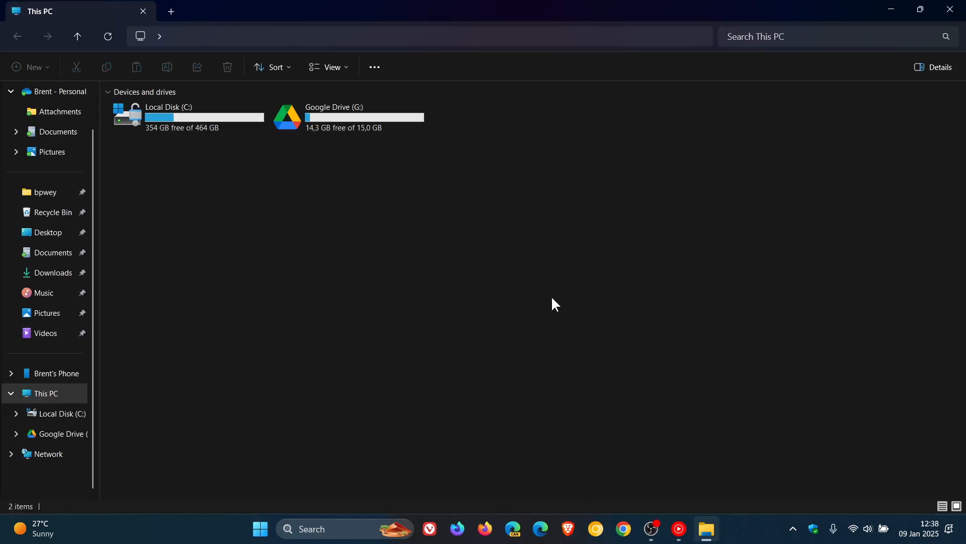
pyautogui.moveTo(171, 11)
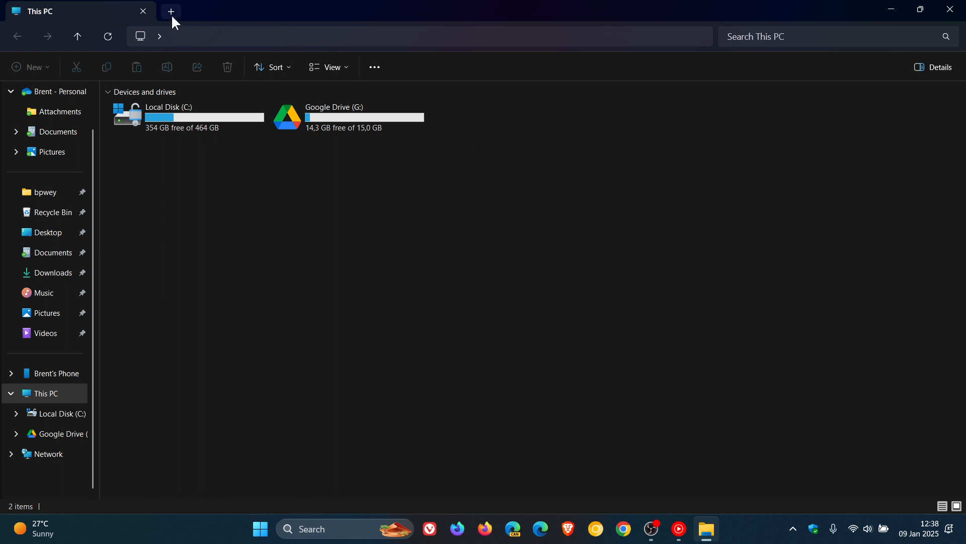
# Step: Add two more This PC tabs, then close the extras leaving one This PC tab
pyautogui.click(171, 11)
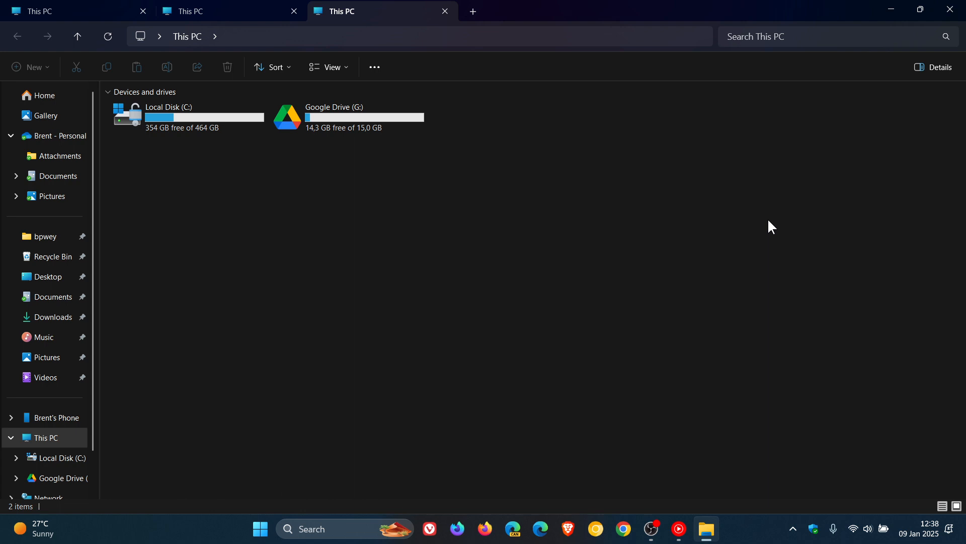
pyautogui.moveTo(473, 12)
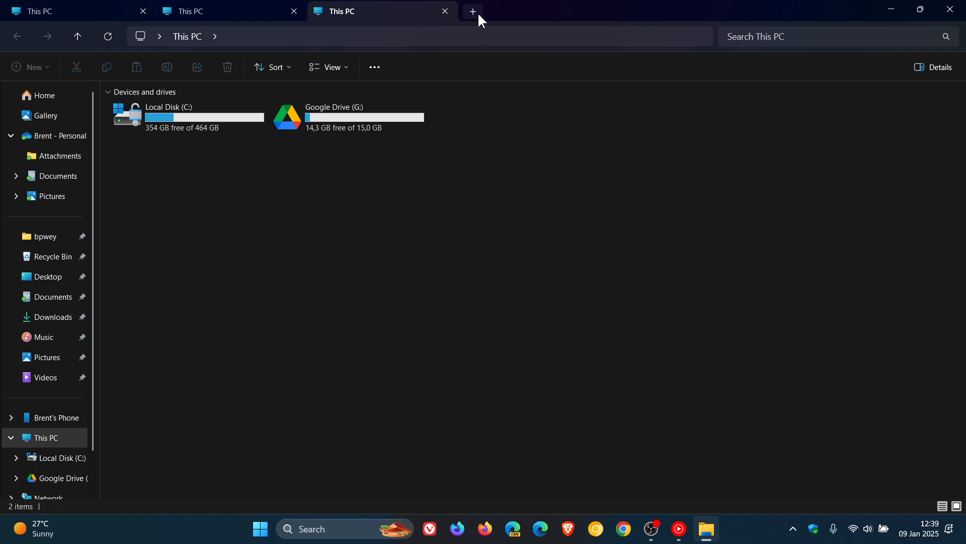
pyautogui.click(472, 12)
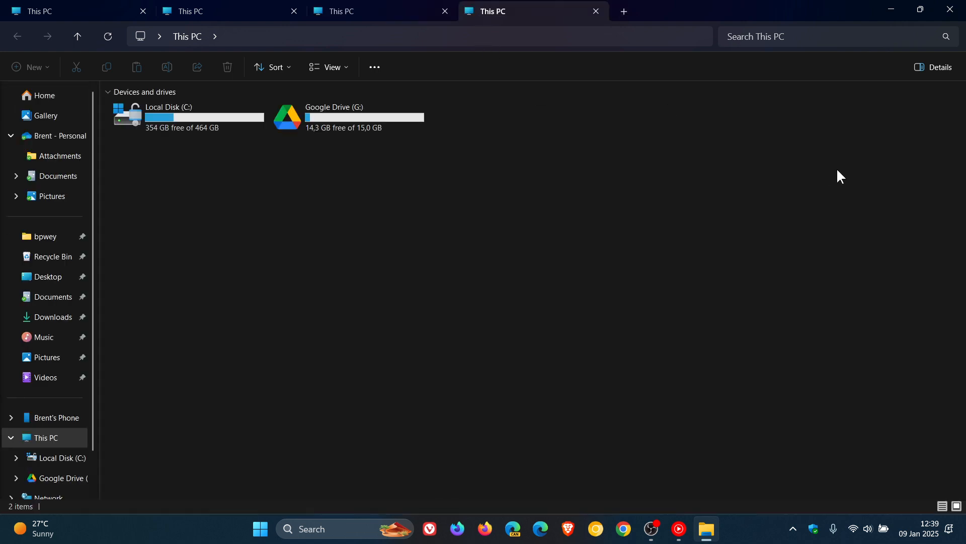
pyautogui.click(595, 11)
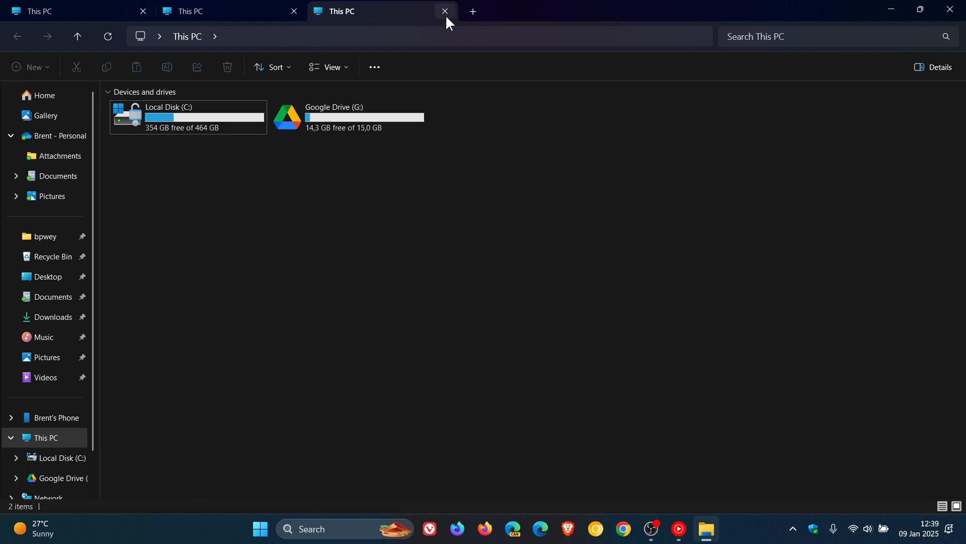
pyautogui.click(444, 11)
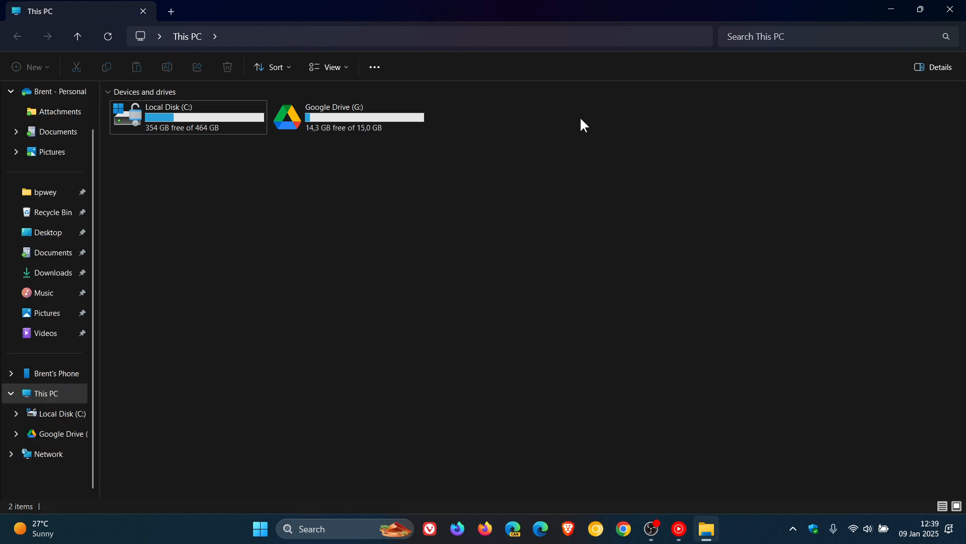
pyautogui.moveTo(808, 237)
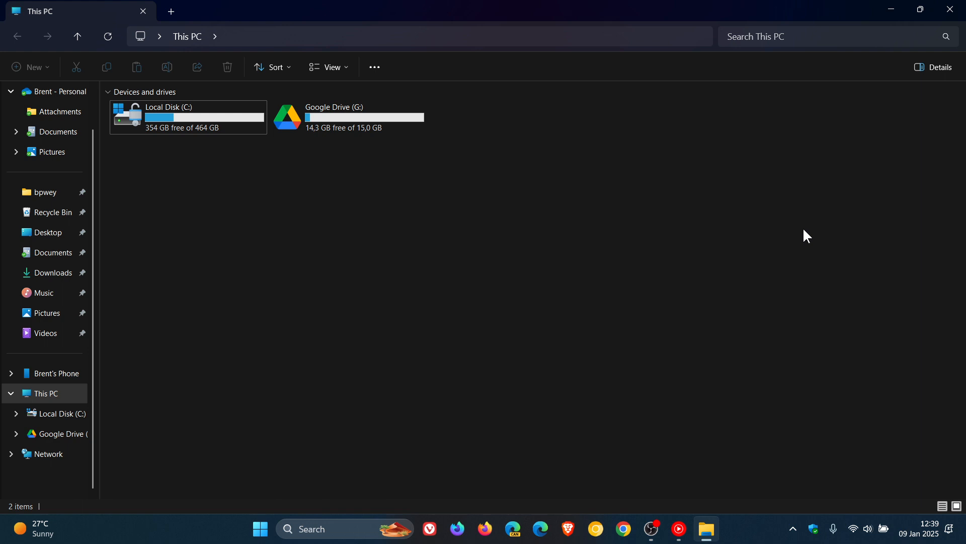
pyautogui.moveTo(807, 227)
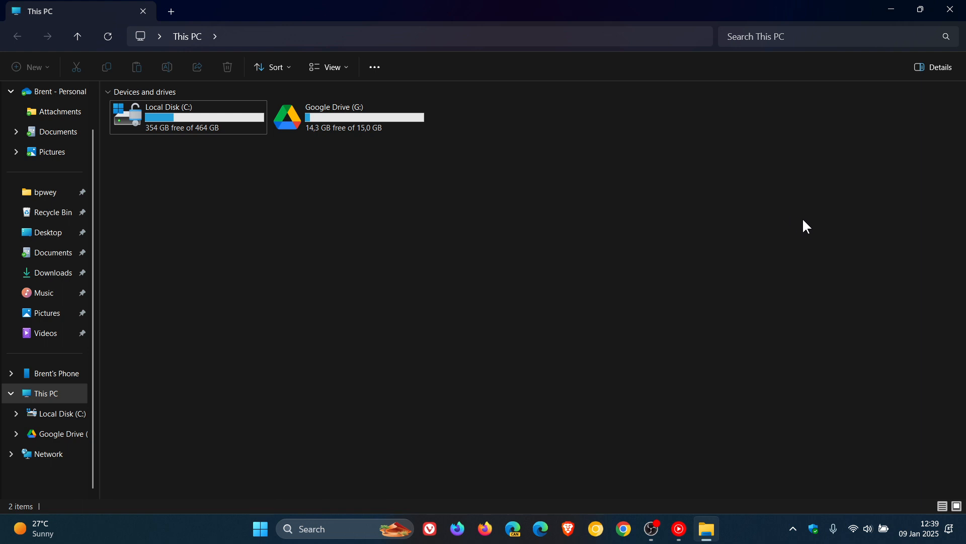
pyautogui.moveTo(373, 68)
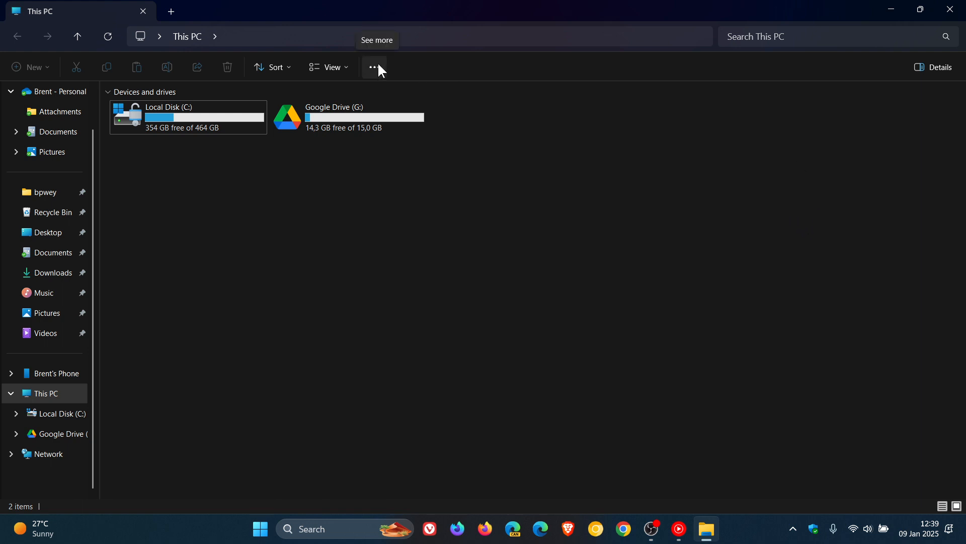
# Step: Restore down the window, show the See more commands list opening upward, then dismiss it
pyautogui.click(373, 66)
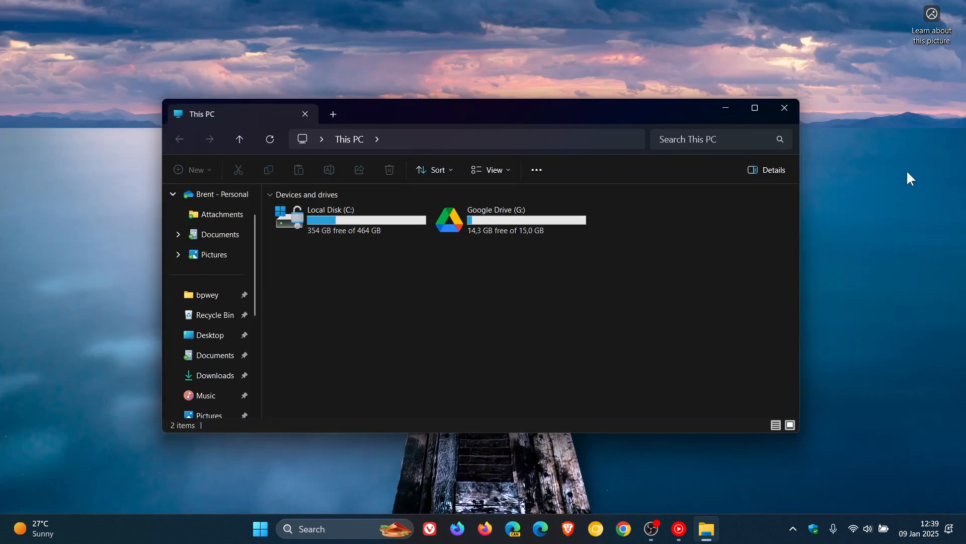
pyautogui.click(536, 169)
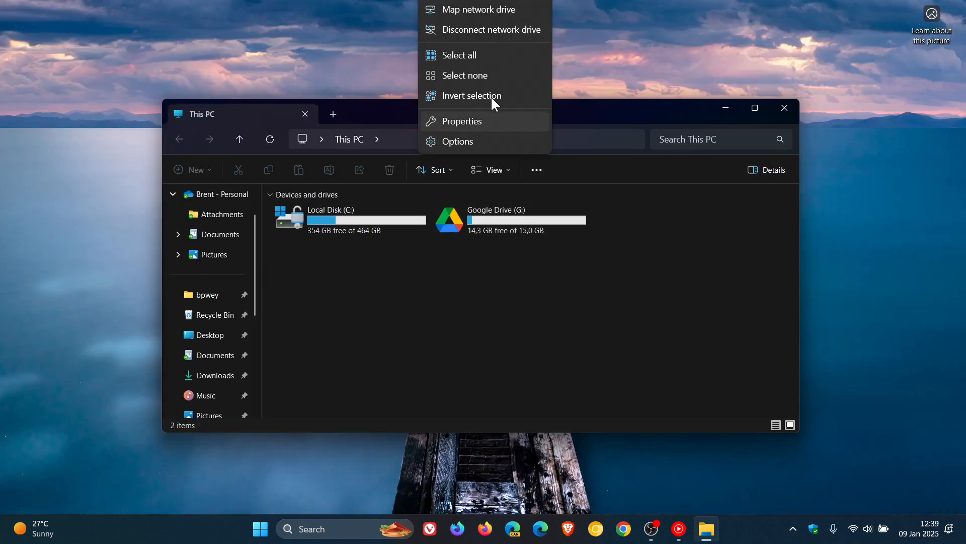
pyautogui.moveTo(482, 12)
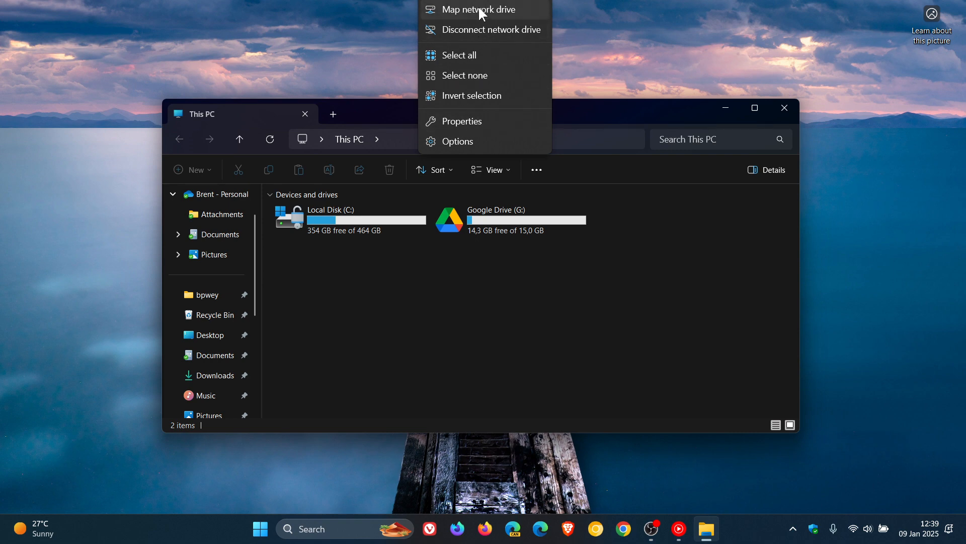
pyautogui.moveTo(695, 321)
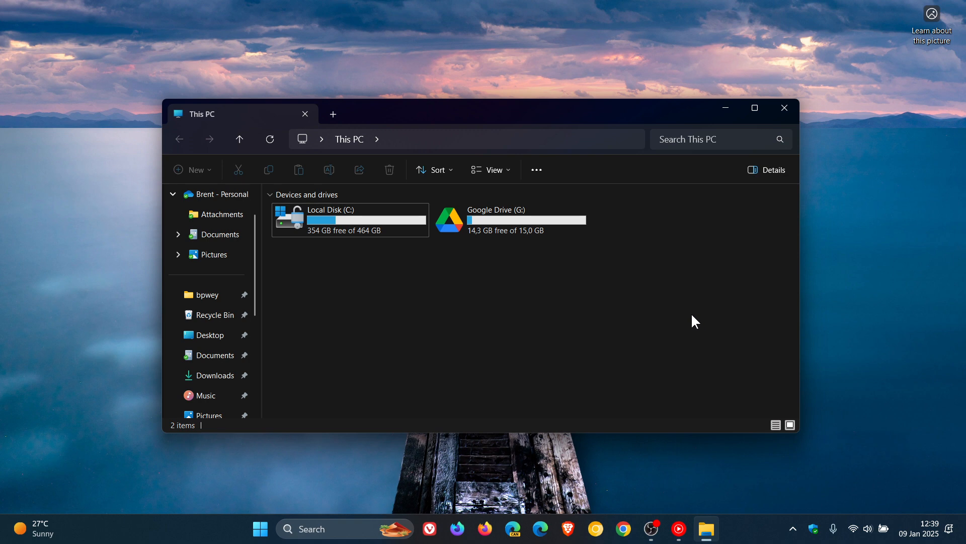
pyautogui.click(753, 108)
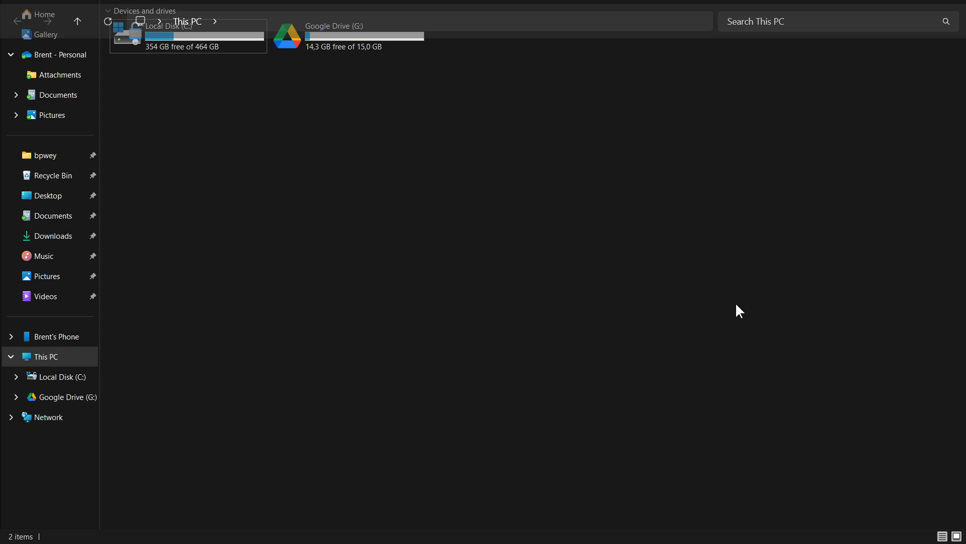
pyautogui.moveTo(539, 17)
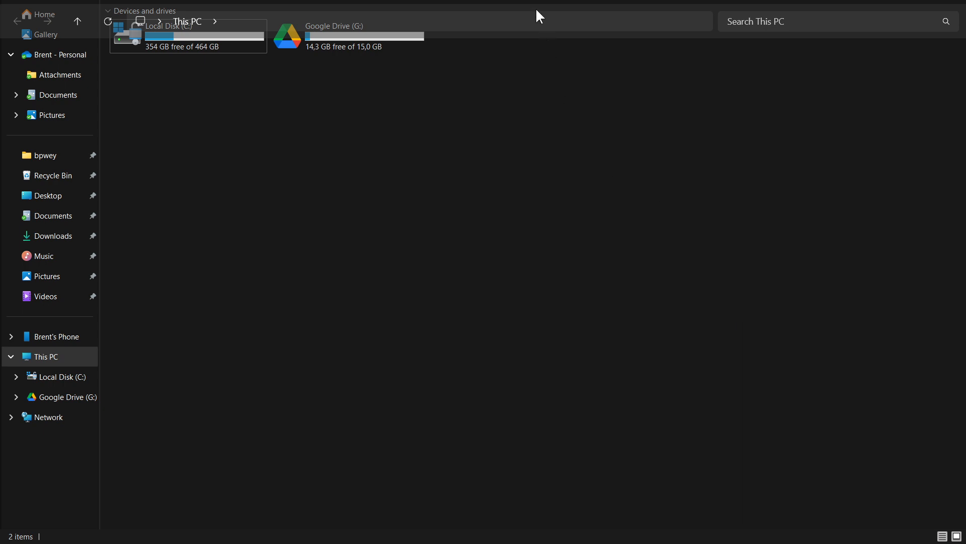
pyautogui.moveTo(554, 60)
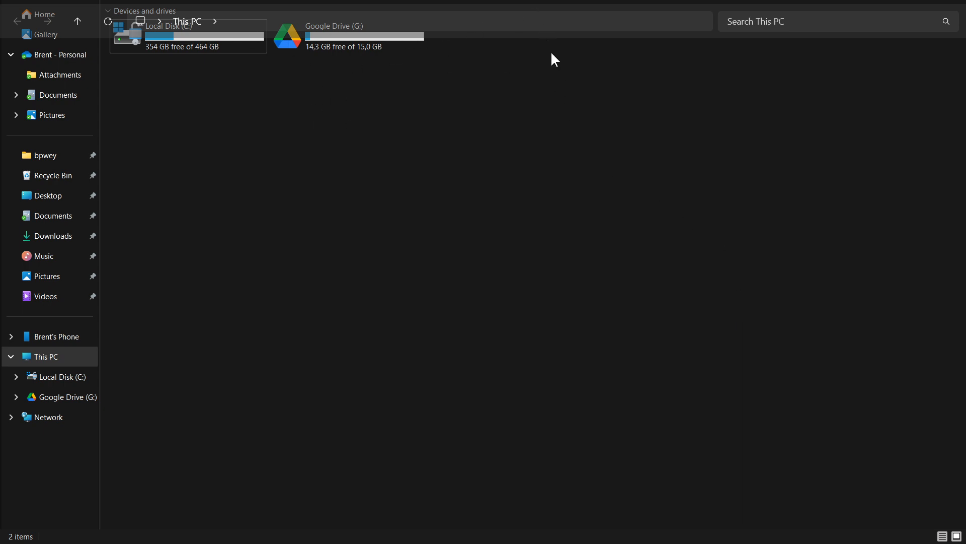
pyautogui.moveTo(487, 67)
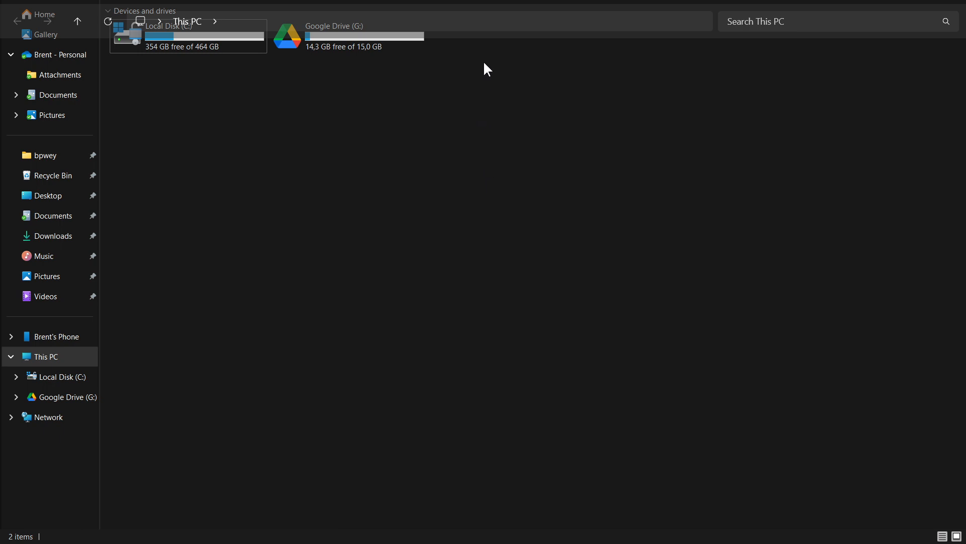
pyautogui.moveTo(533, 135)
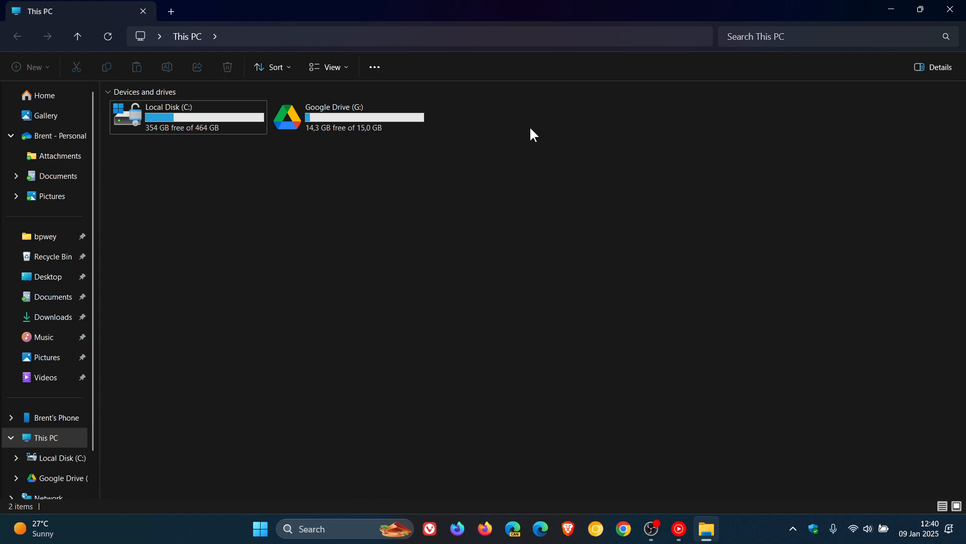
pyautogui.moveTo(573, 152)
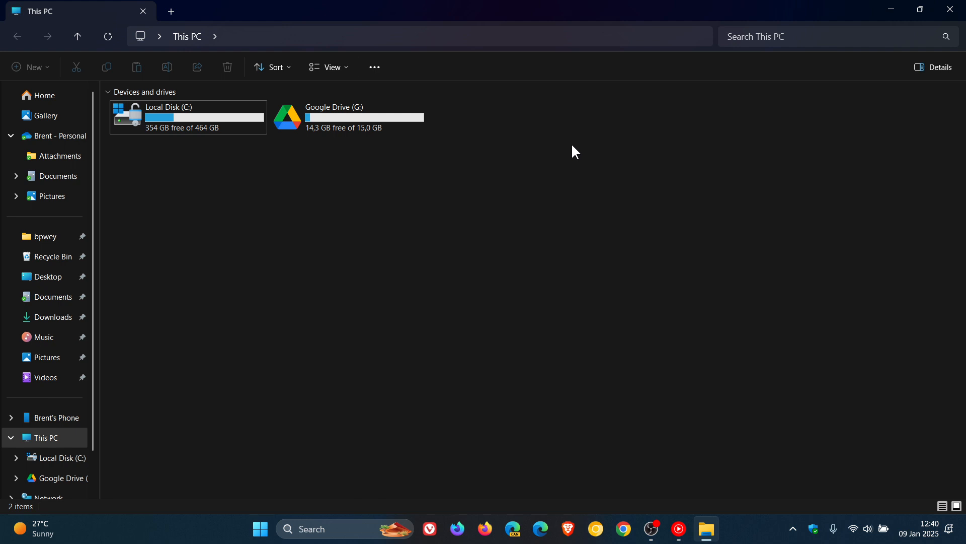
pyautogui.moveTo(775, 199)
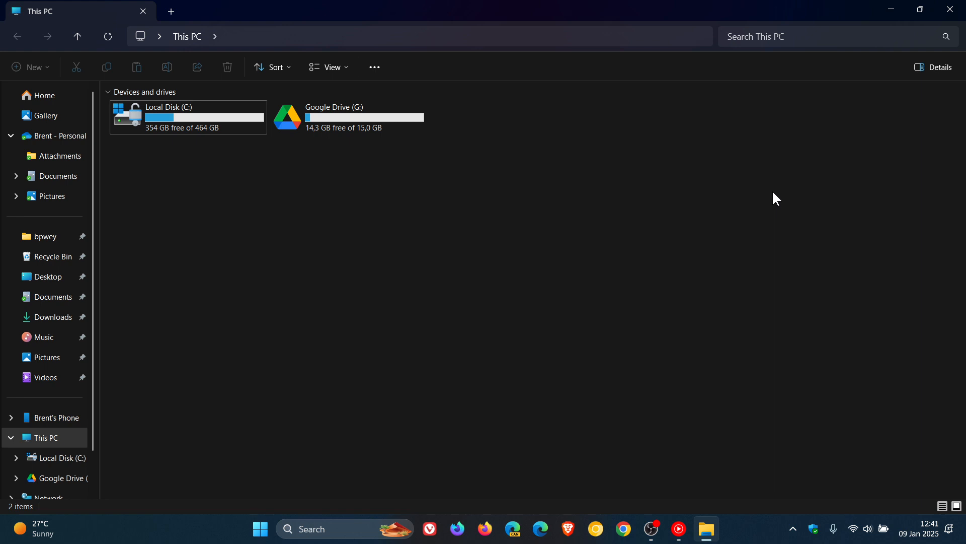
pyautogui.moveTo(892, 11)
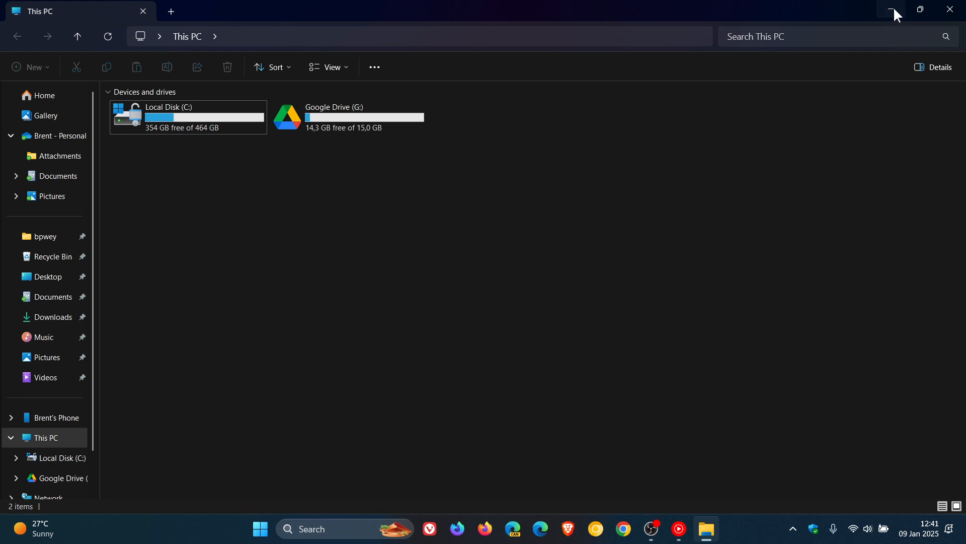